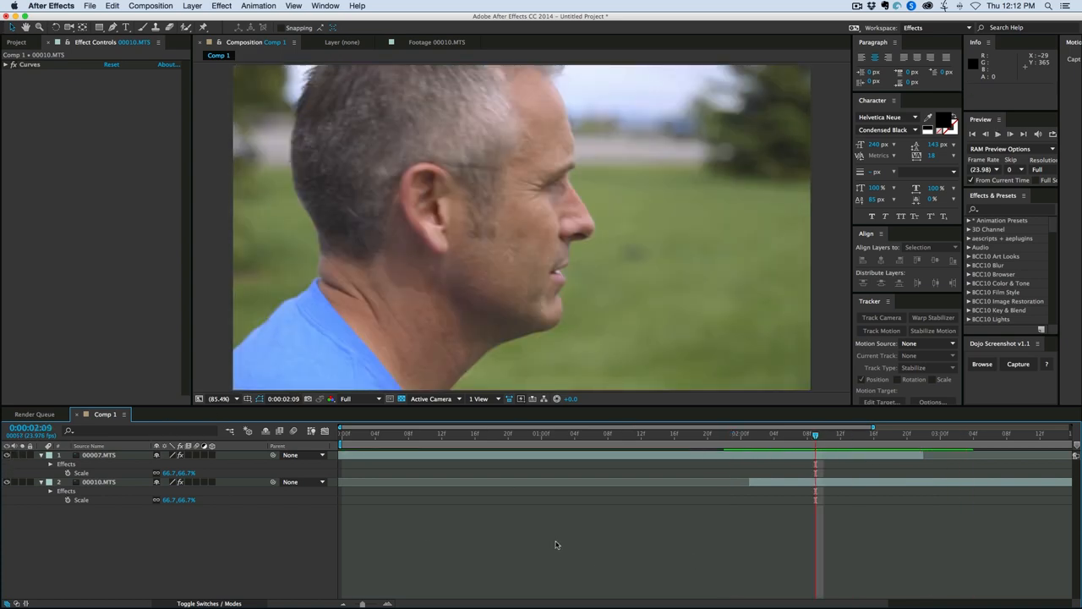
Apply Glitchify to the 00007.MTS clip at the 2:01 frame where the second clip starts.
drag(814, 433, 749, 433)
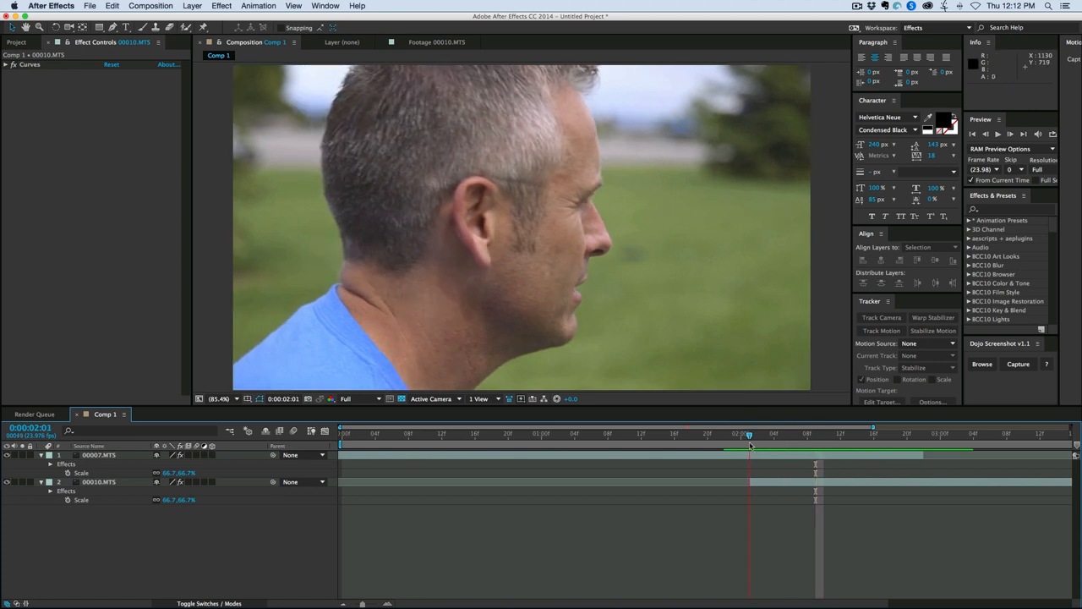
click(99, 454)
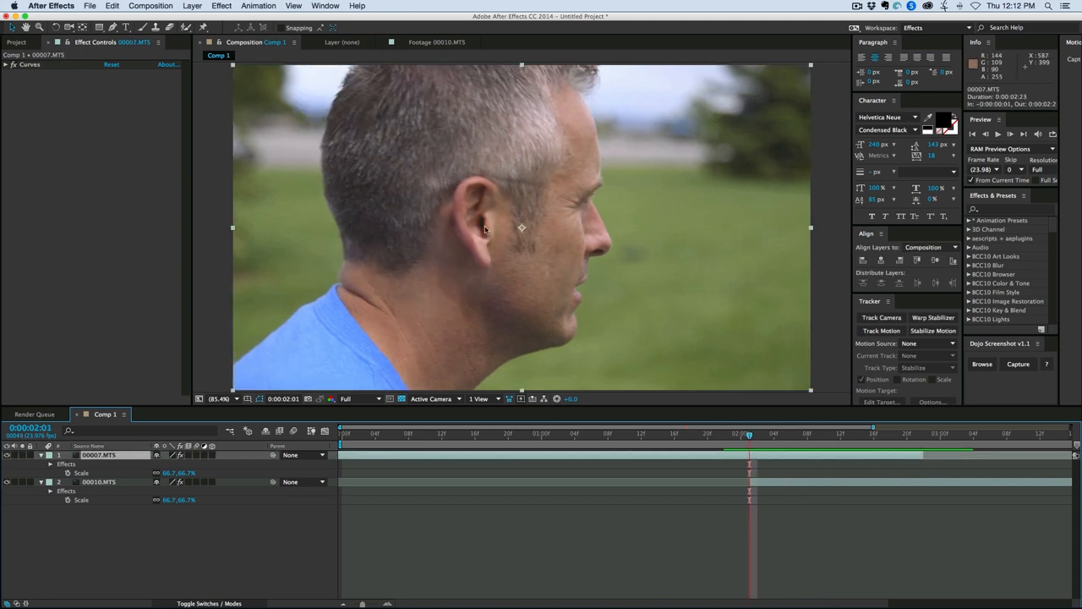
click(222, 6)
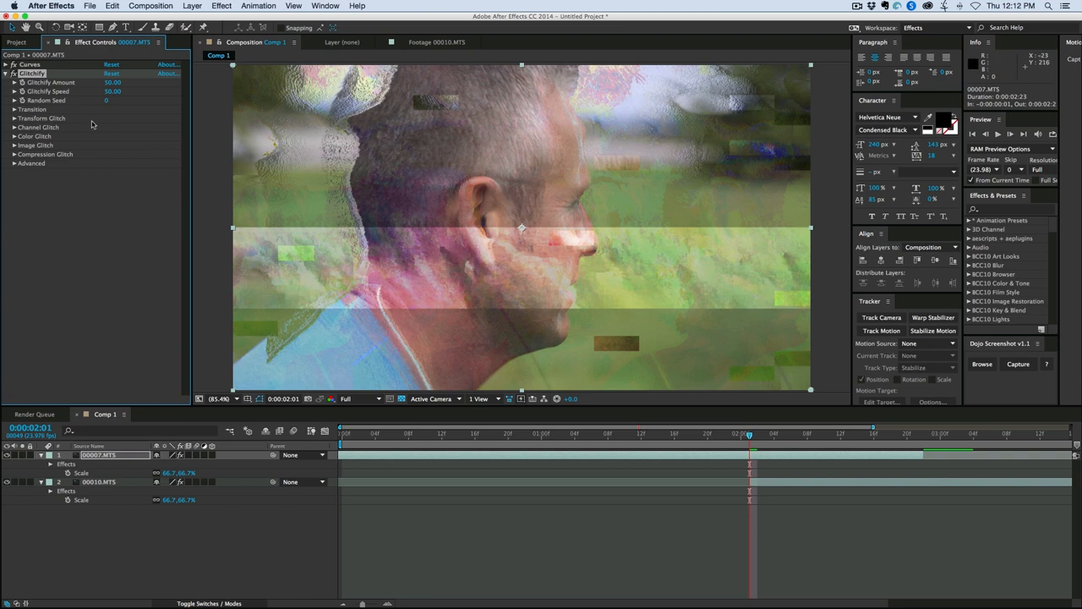
Set Glitch Block Amount to 93 with Normal transfer mode, and Glitchify Amount to 0.00.
click(15, 126)
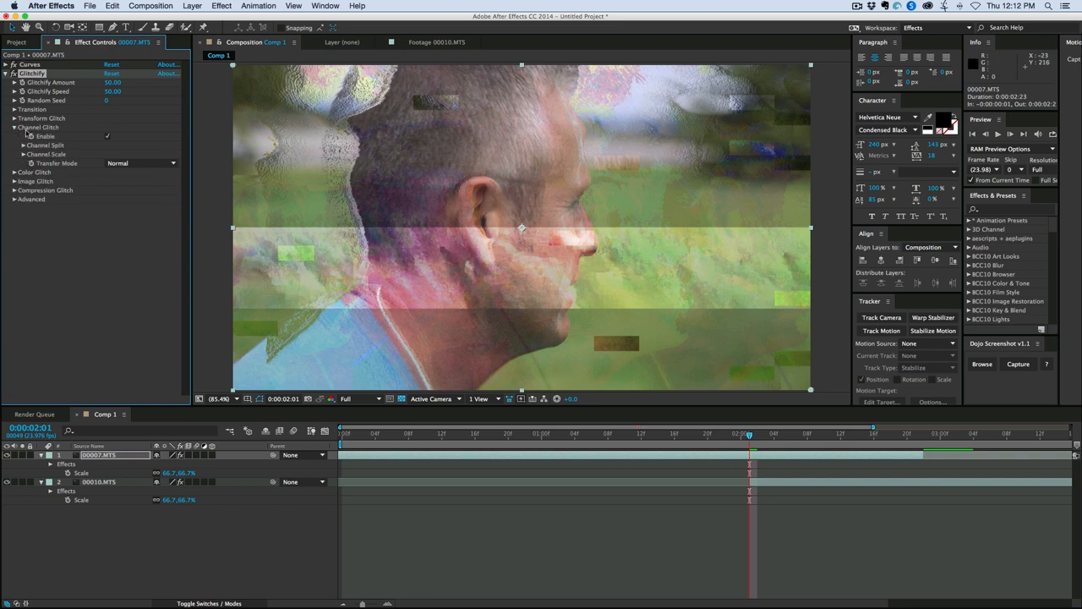
click(32, 154)
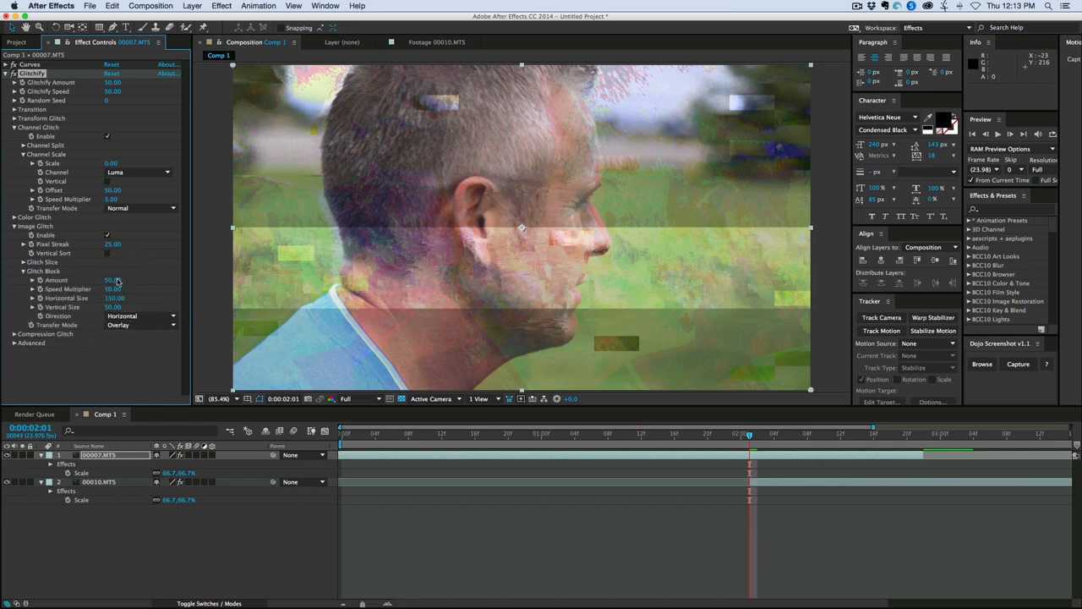
drag(112, 280, 135, 280)
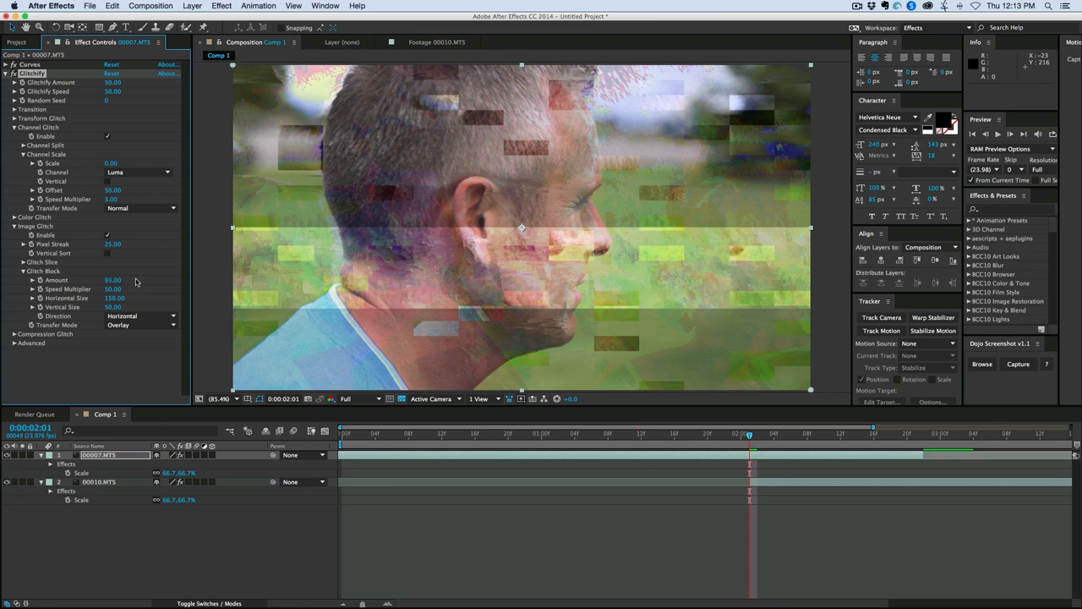
click(140, 208)
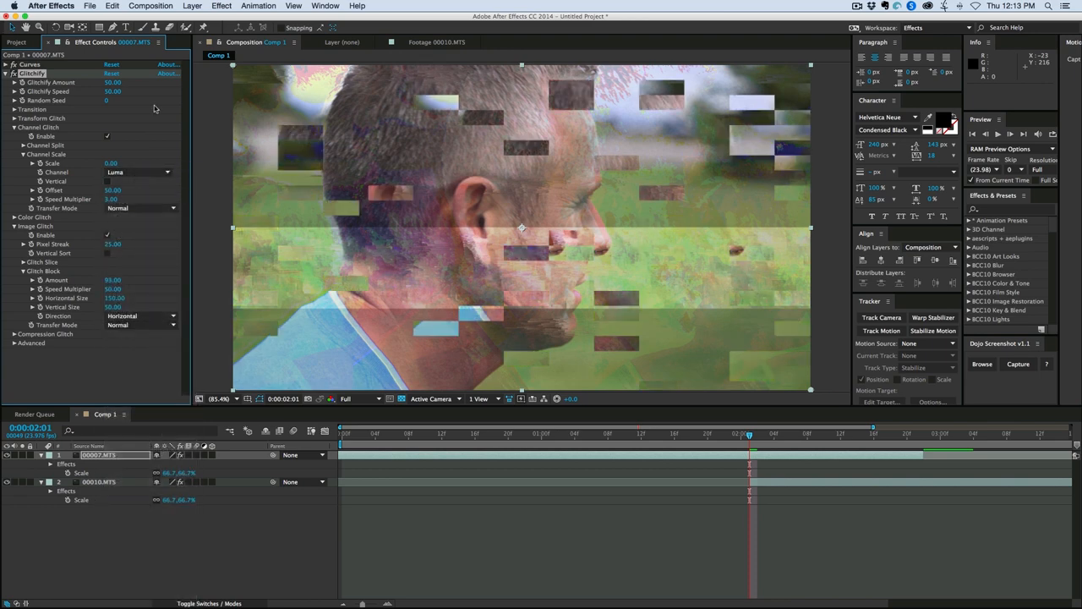
click(113, 83)
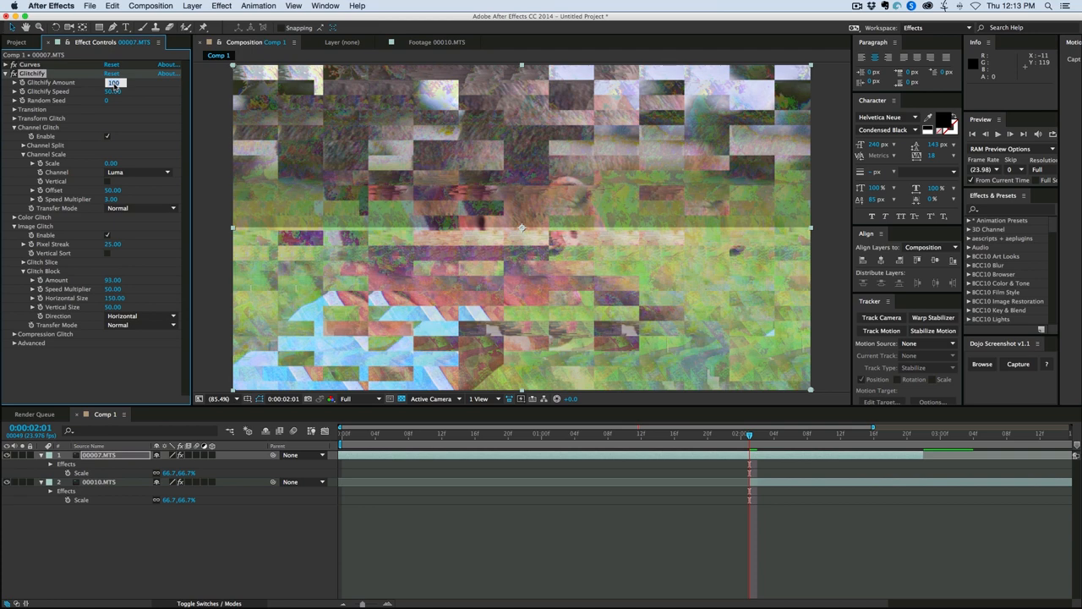
text(0.00)
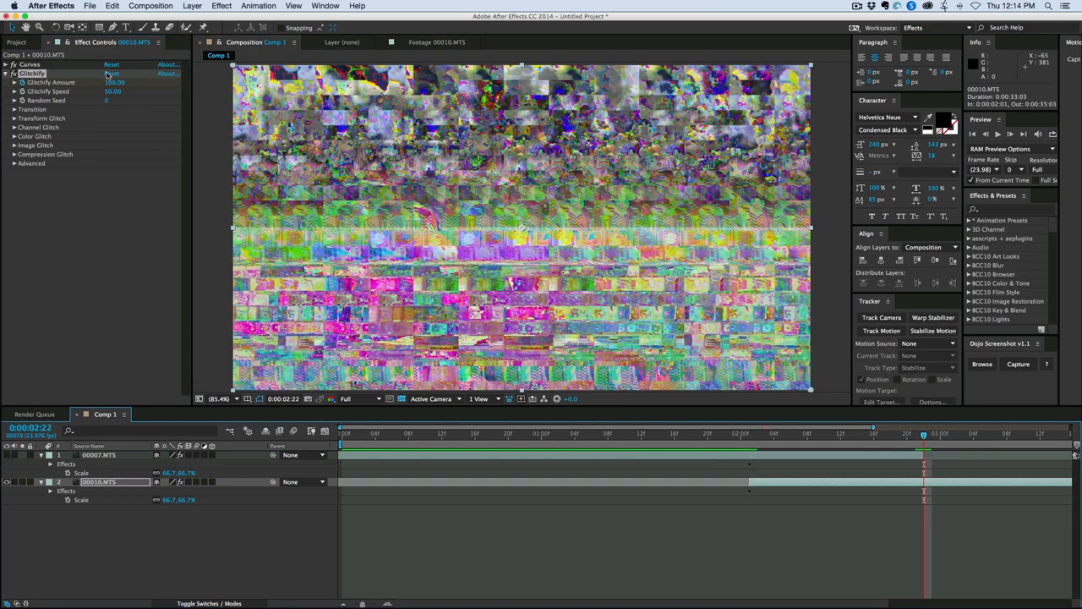
Scrub the timeline back to the start of the transition.
drag(114, 82, 109, 82)
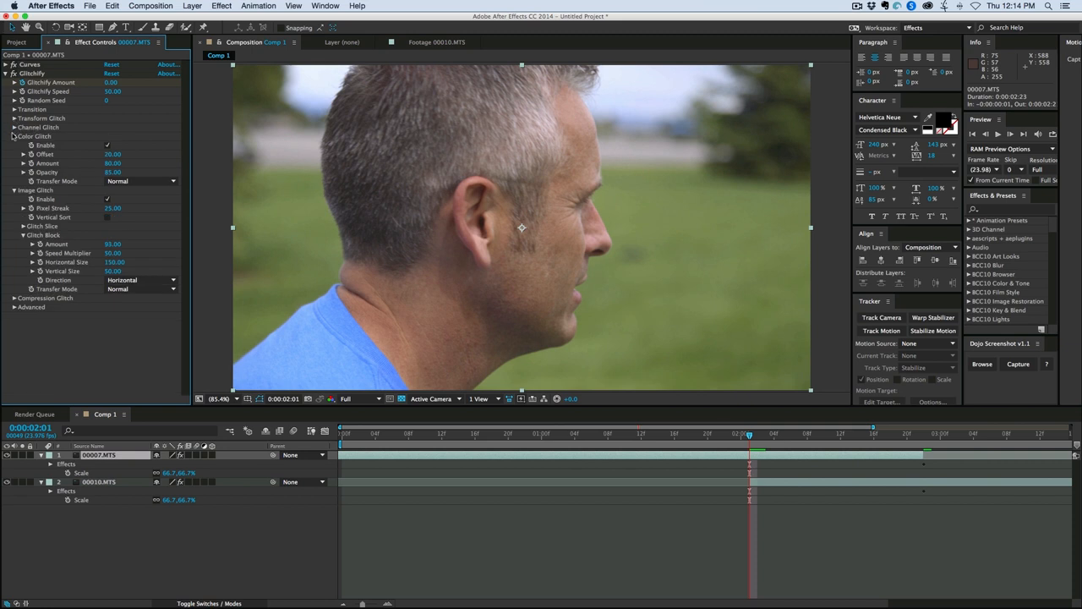
Collapse Color Glitch and set the Transition channel to Green on 00007.MTS's Glitchify.
click(16, 136)
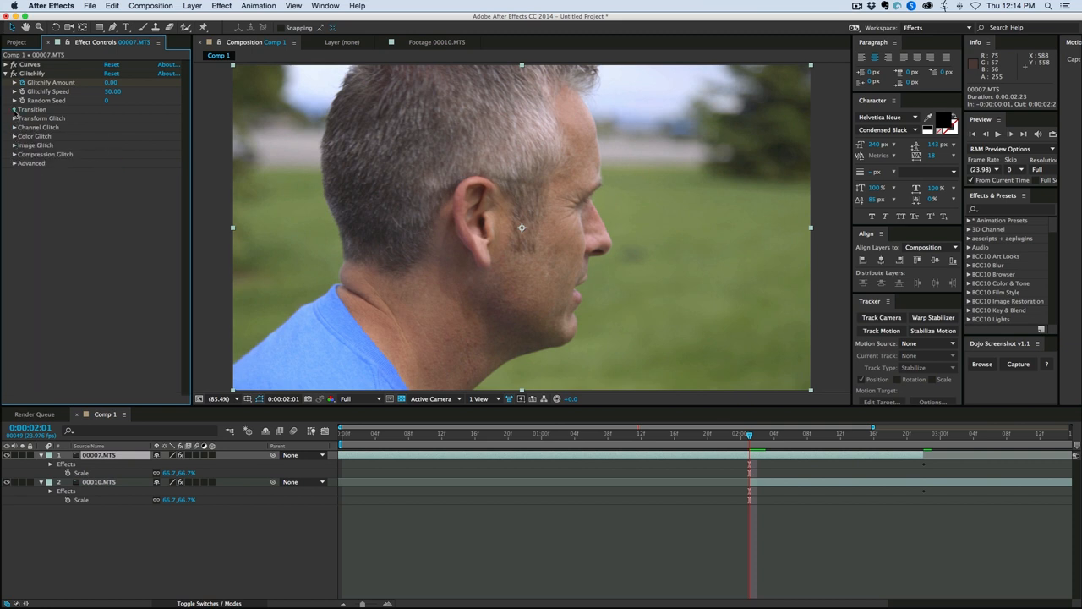
click(15, 109)
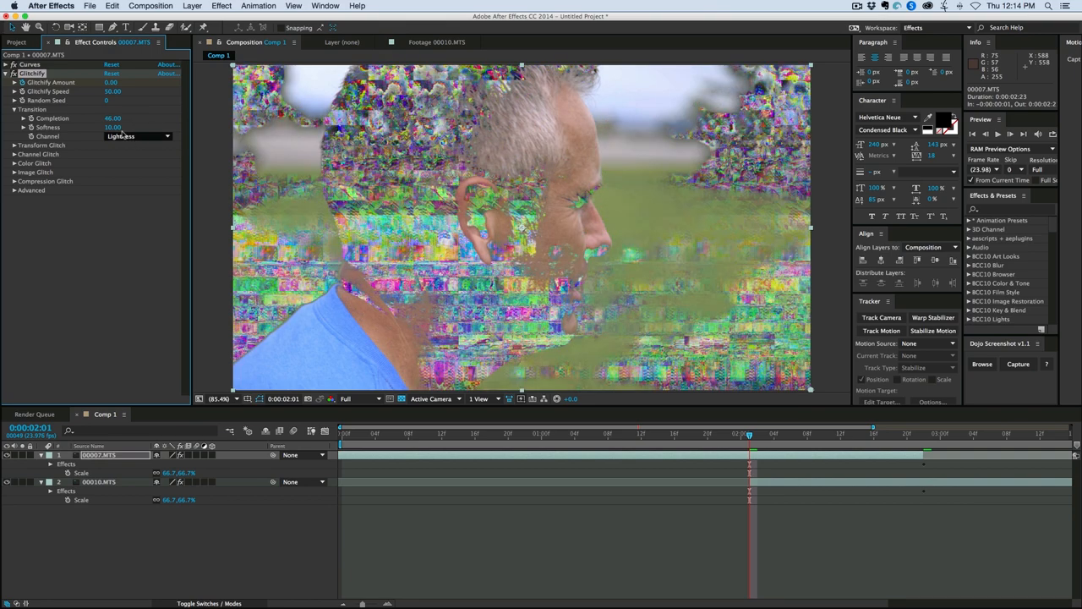
click(111, 126)
text(3)
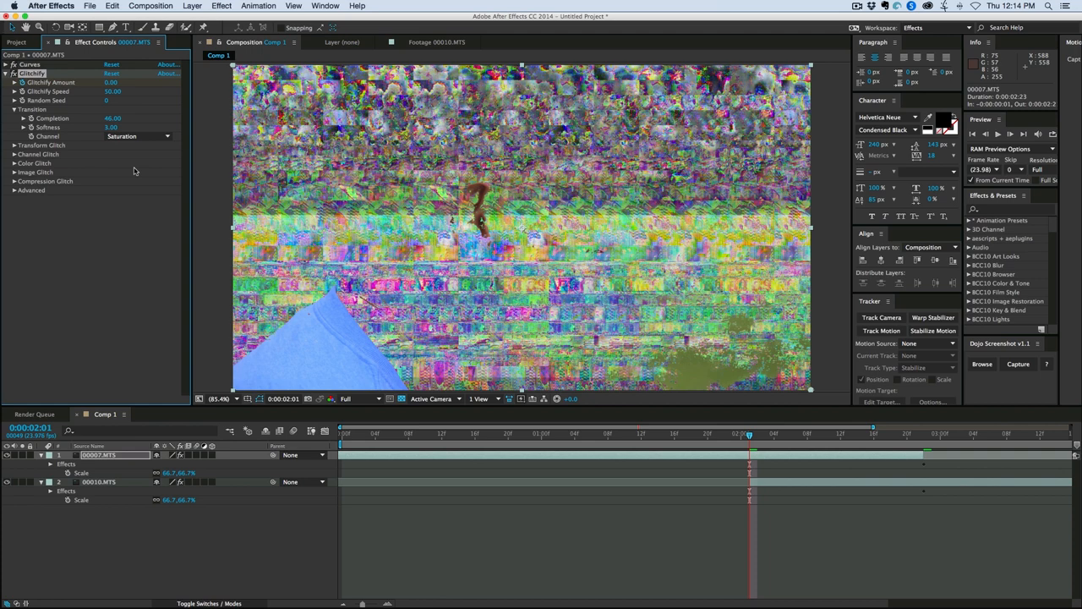
click(138, 136)
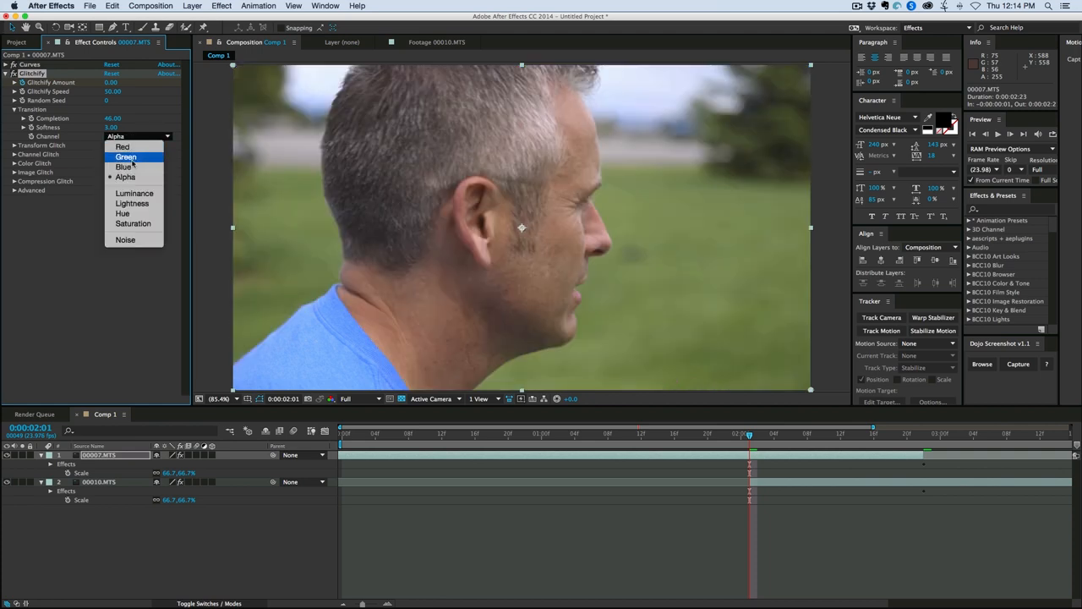
click(125, 157)
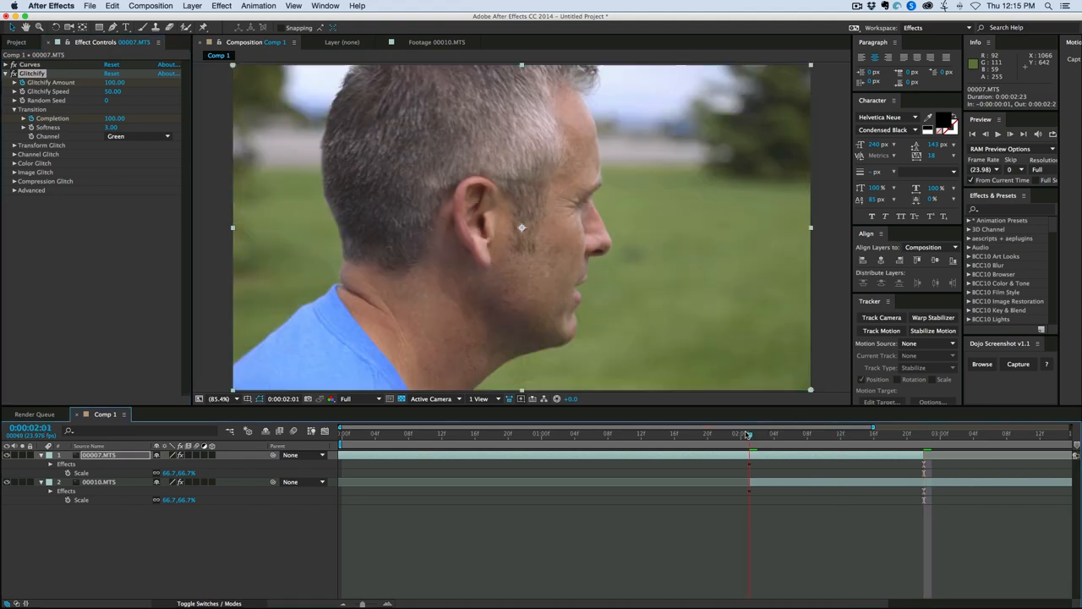
click(757, 434)
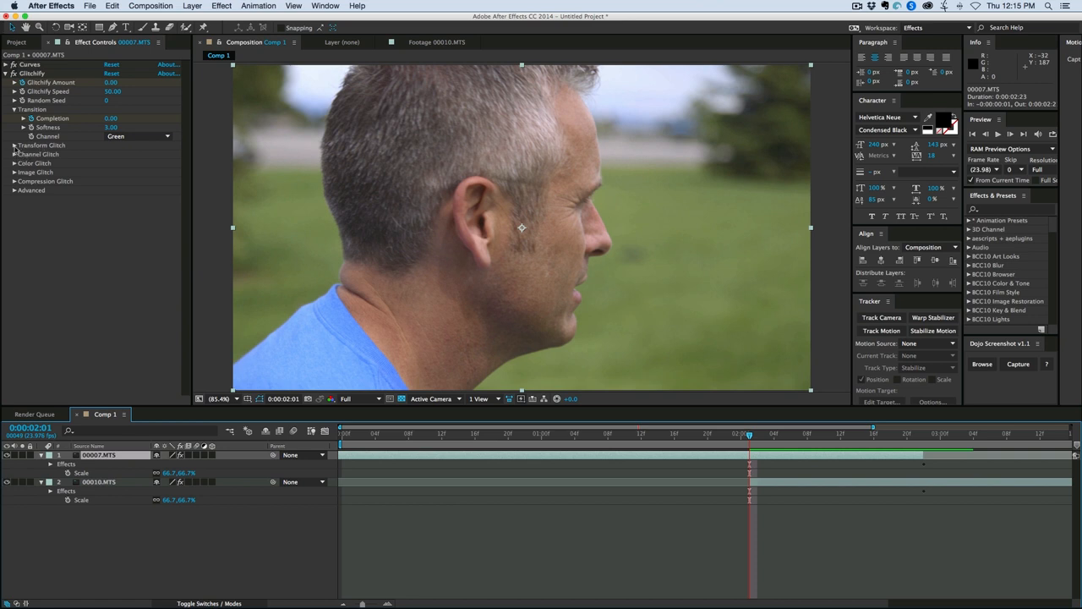
Expand the Transform Glitch settings on both clips' Glitchify effects.
click(14, 144)
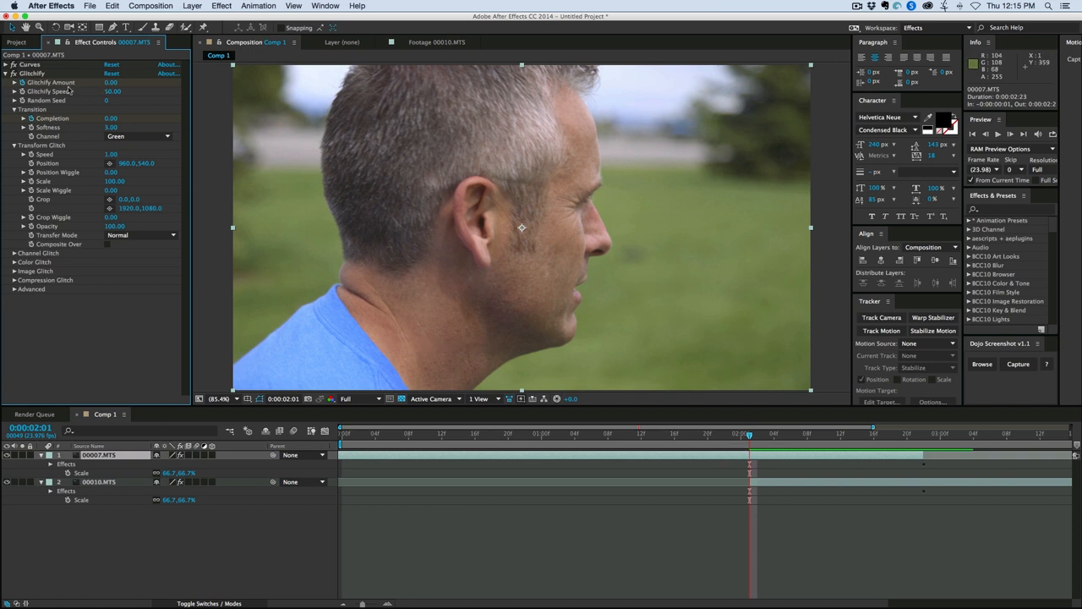
mouse_move(113, 197)
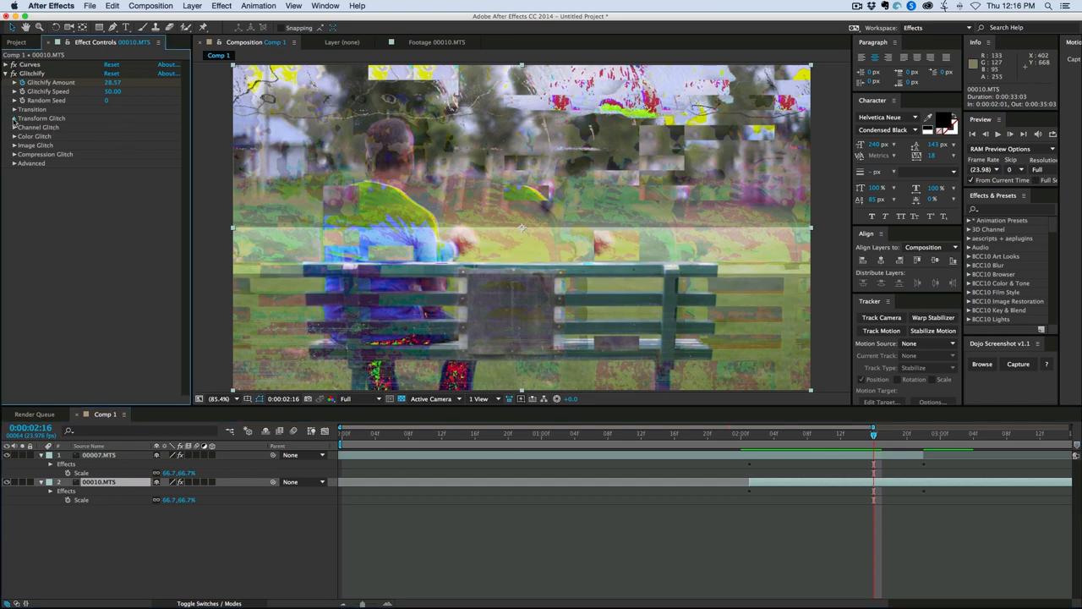
click(16, 118)
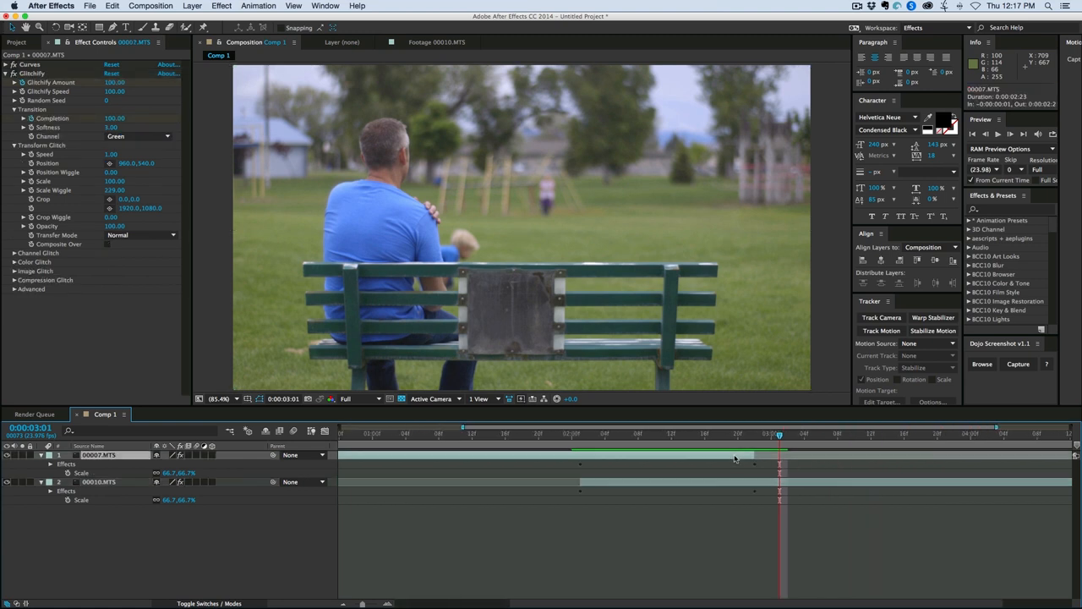
mouse_move(743, 459)
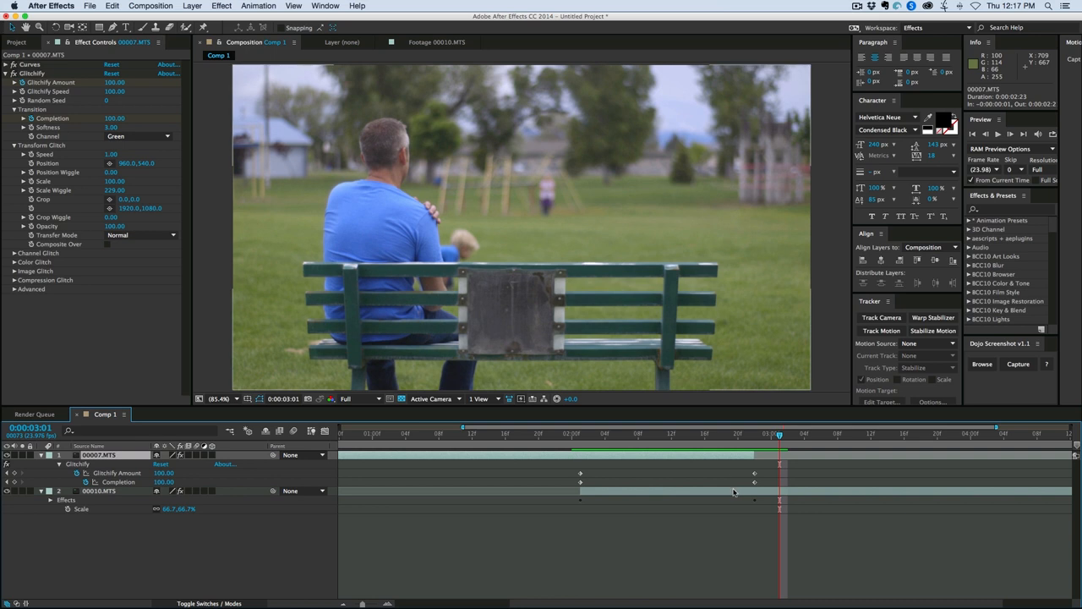
Select the 00010.MTS clip and marquee-select its keyframes at the transition's end.
click(99, 492)
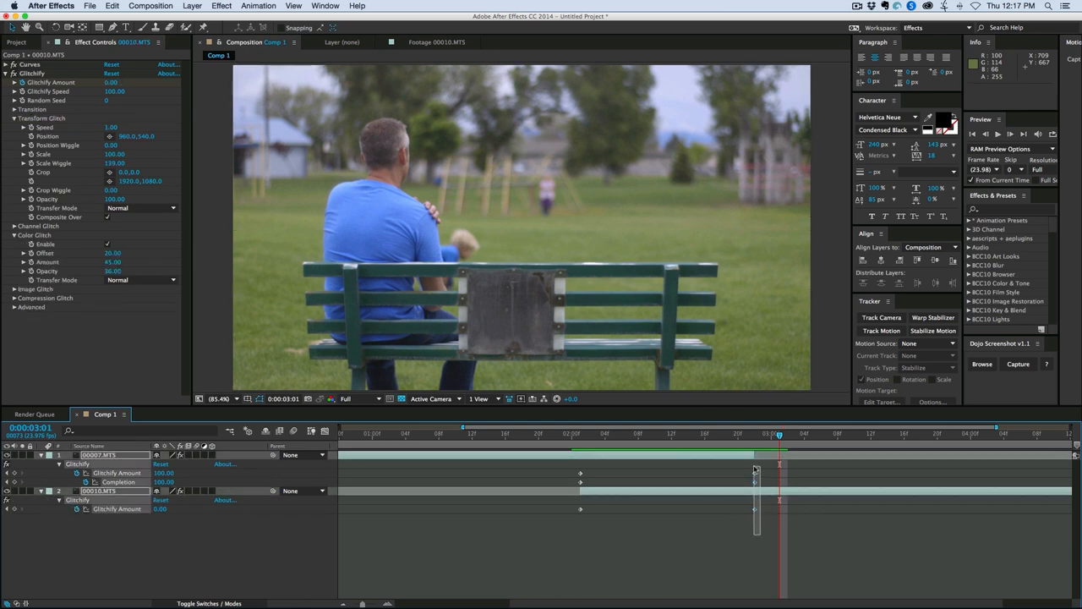
drag(756, 472, 704, 472)
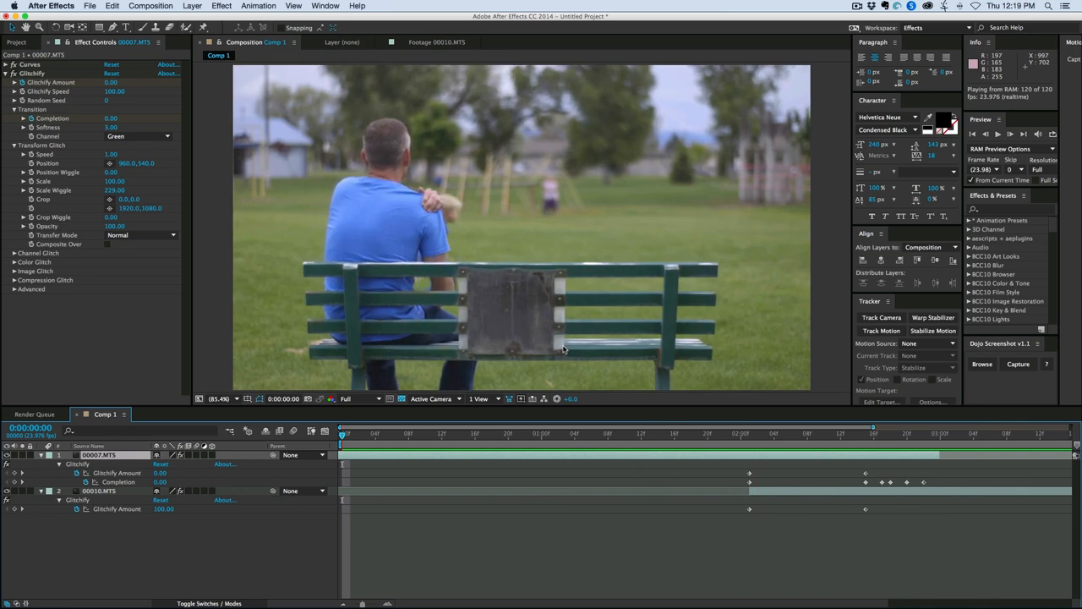
Preview the finished glitch transition in Comp 1 from the start.
click(708, 433)
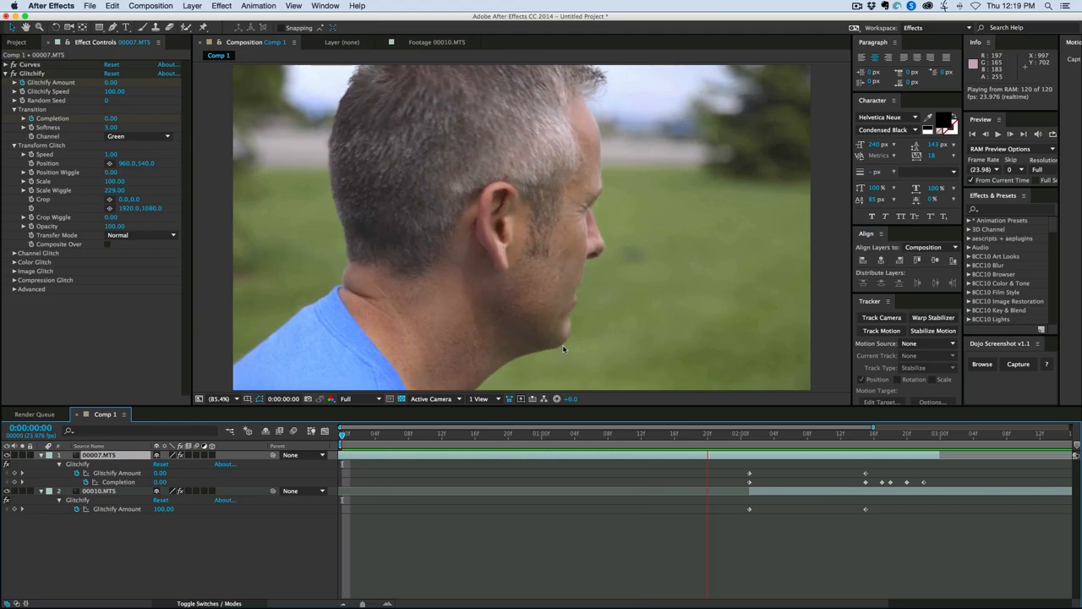